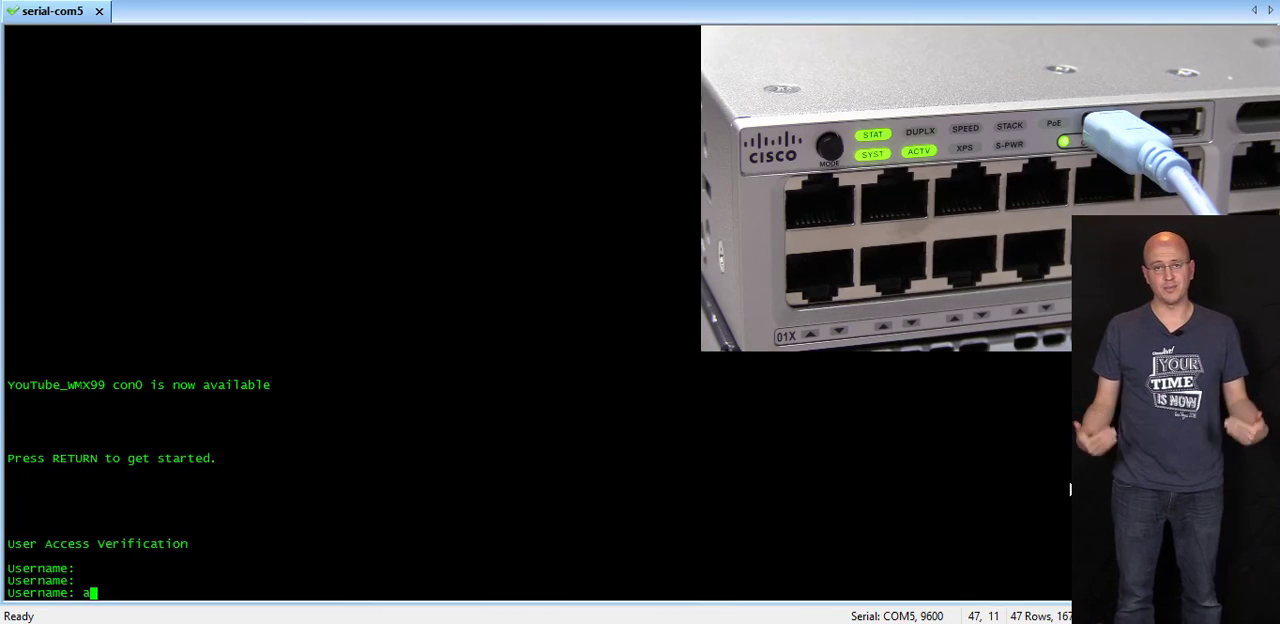
# Step: Enter a username at the console login prompt and submit it
pyautogui.write('f')
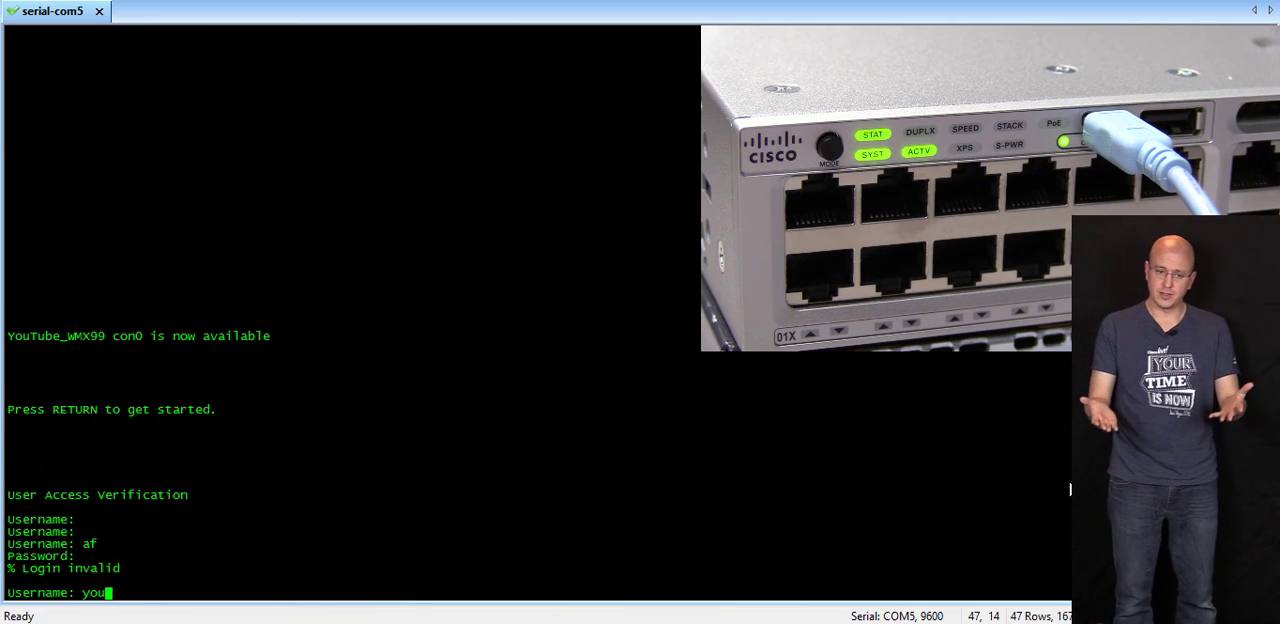
pyautogui.write('tube')
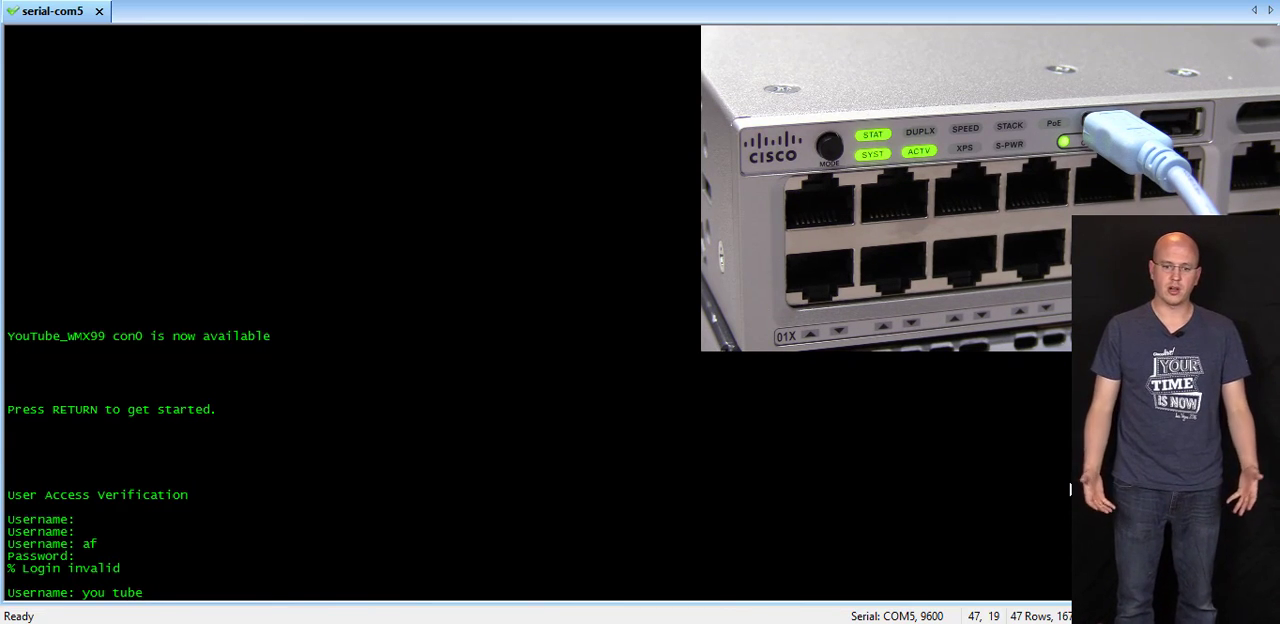
pyautogui.press('Return')
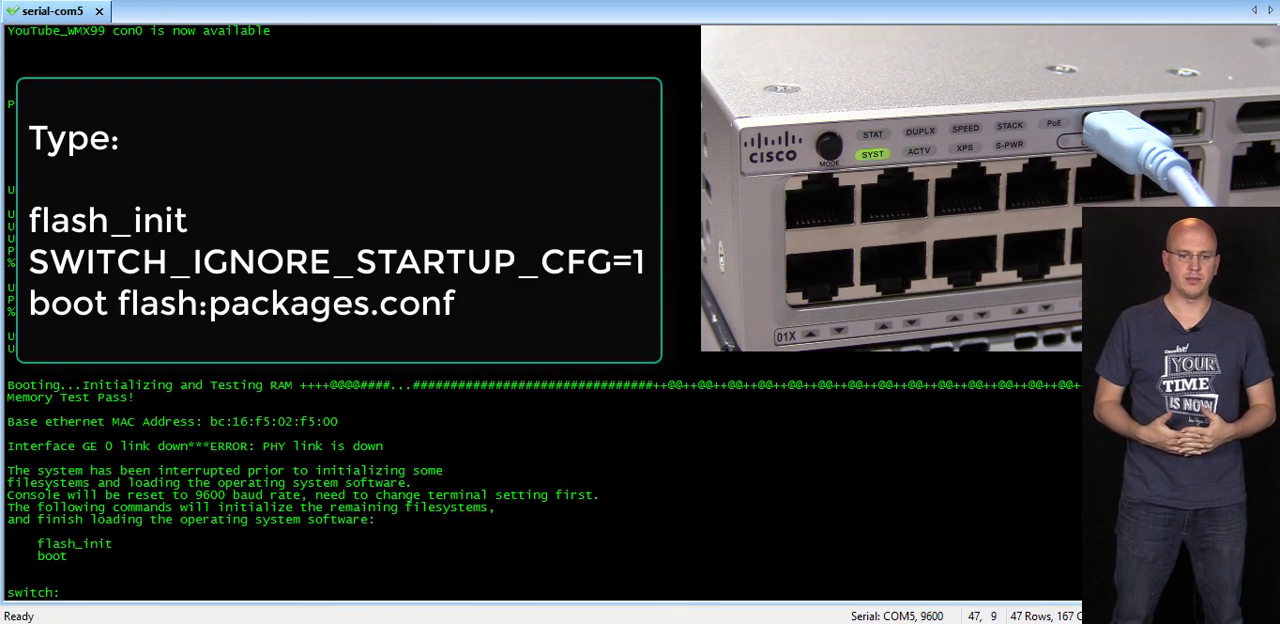
# Step: Run flash_init, set SWITCH_IGNORE_STARTUP_CFG=1 and boot flash:packages.conf from the bootloader
pyautogui.write('flash_init')
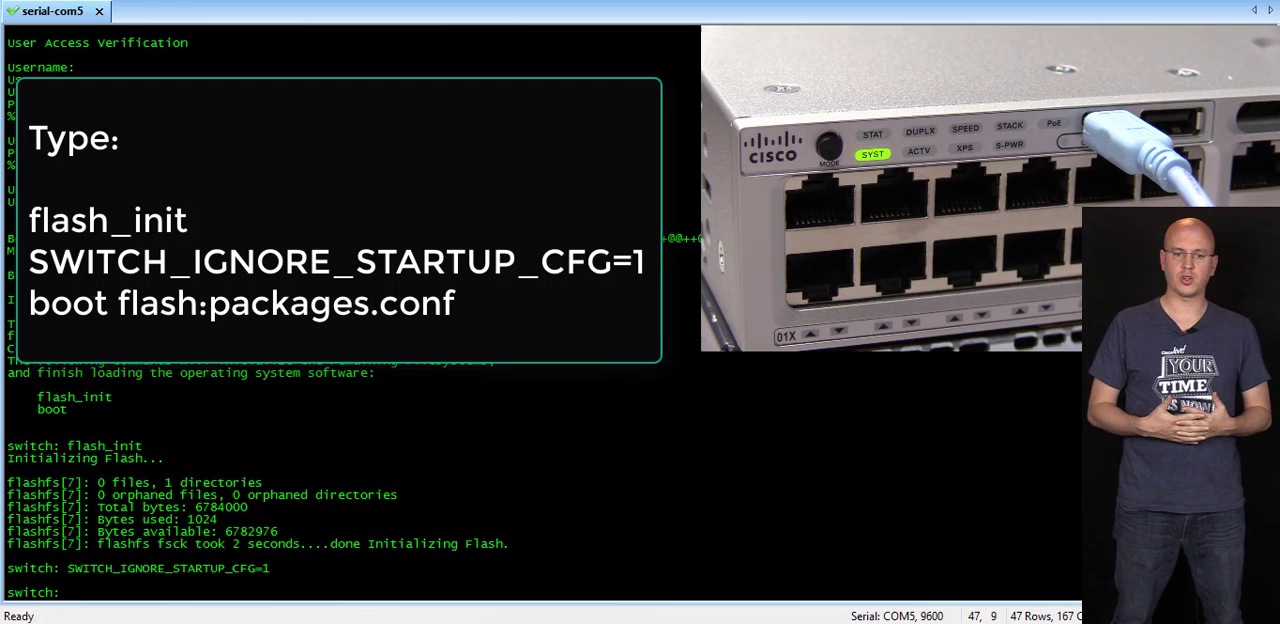
pyautogui.write('boot flash:')
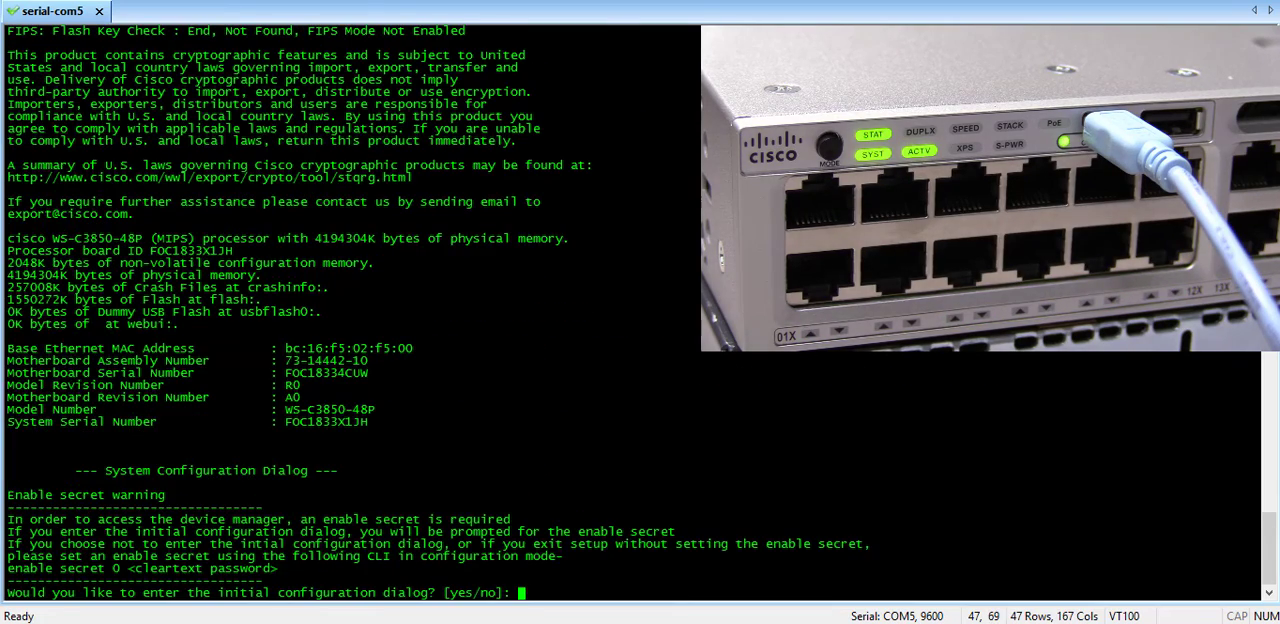
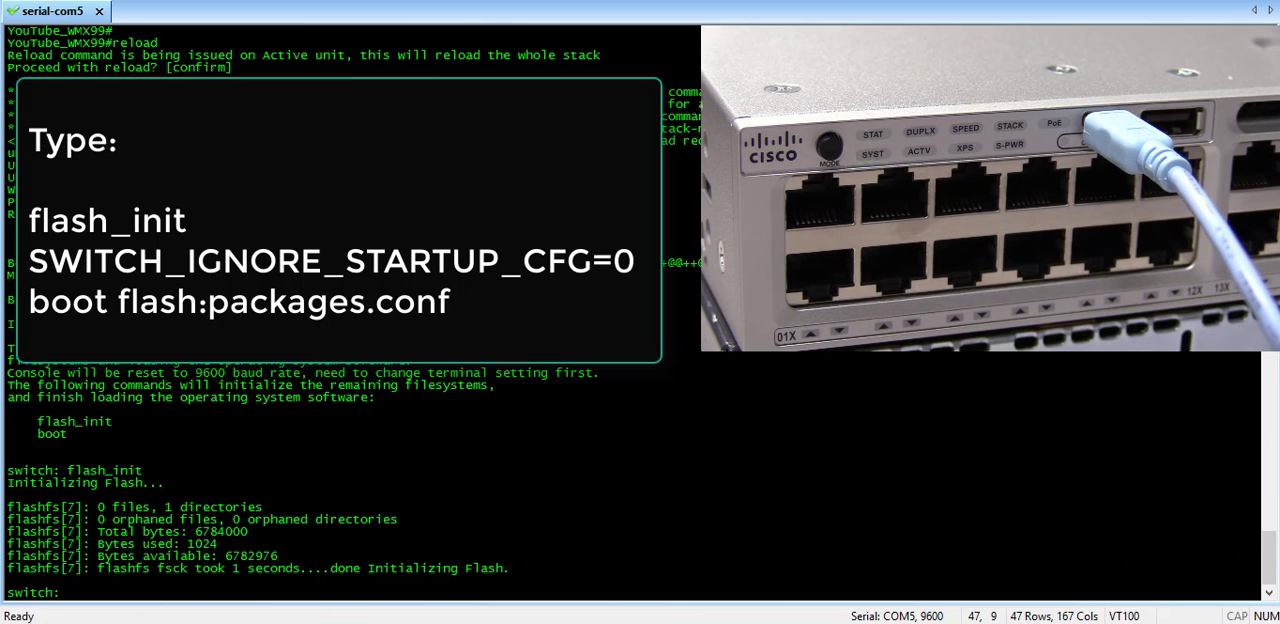
# Step: Set SWITCH_IGNORE_STARTUP_CFG=0 and boot flash:packages.conf
pyautogui.write('SWITCH_')
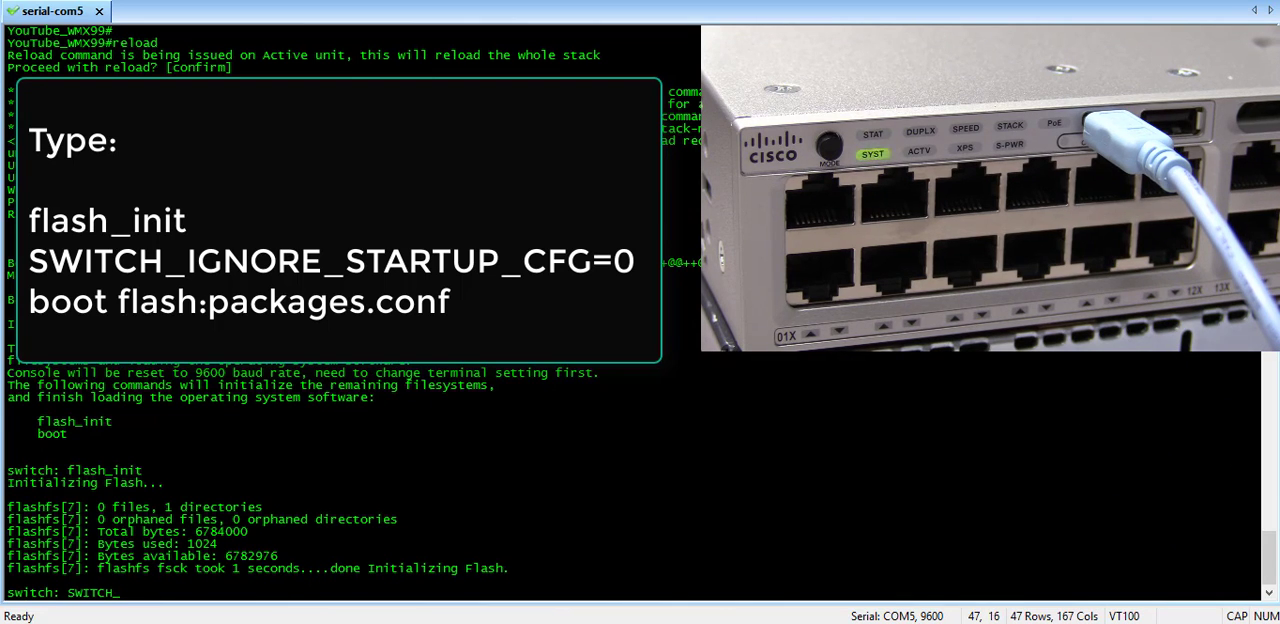
pyautogui.write('IGNORE_STARTUP_CFG=0')
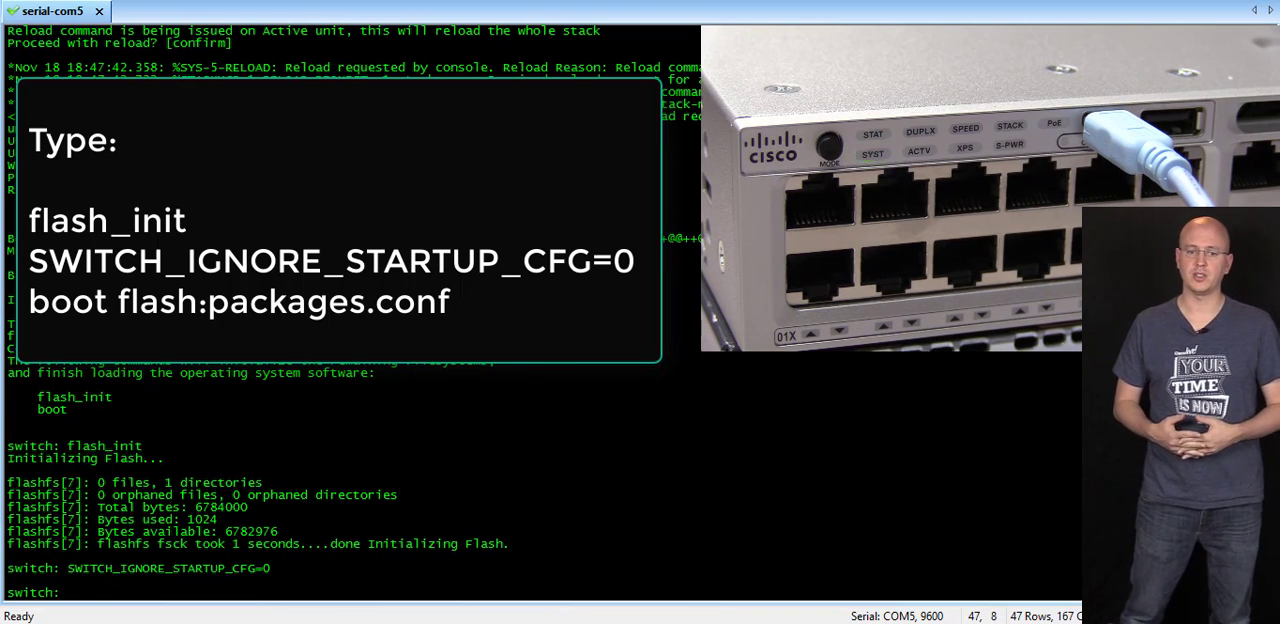
pyautogui.write('boot flash:')
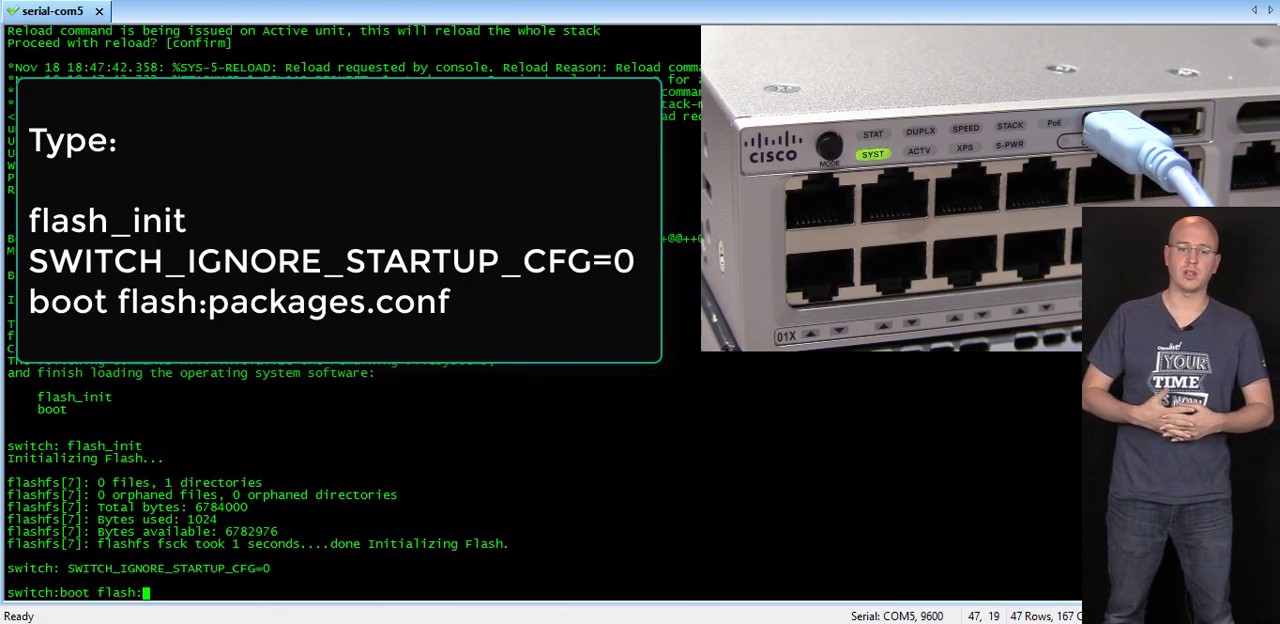
pyautogui.write('packages.conf')
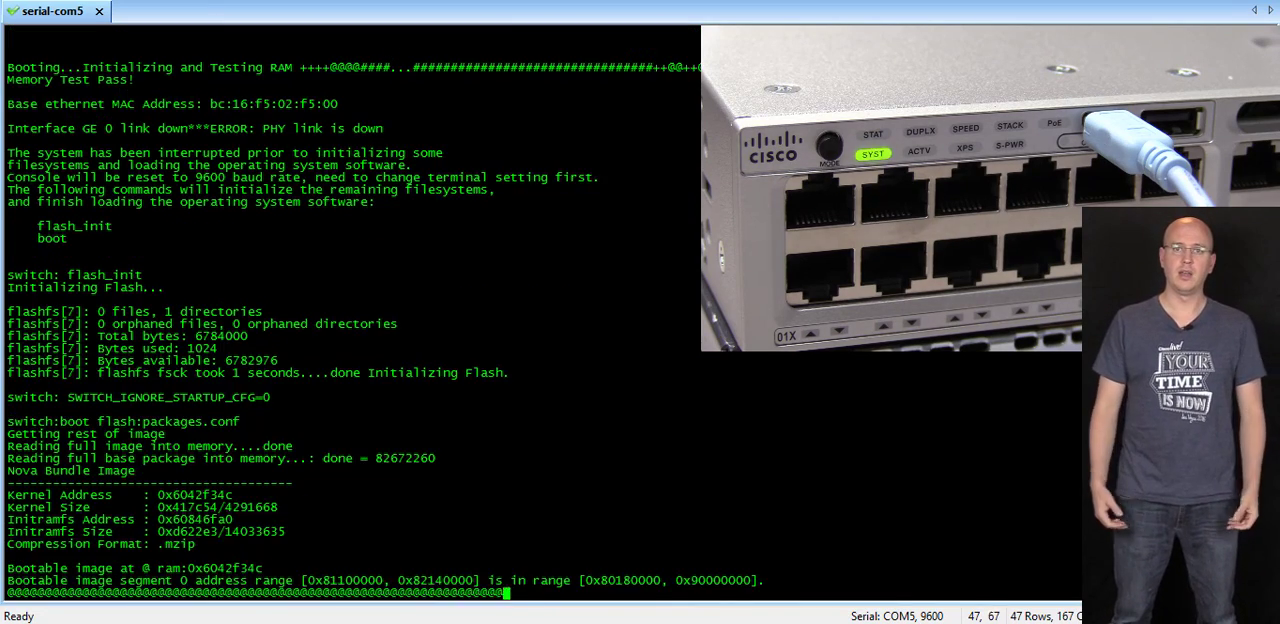
# Step: Scroll the console output while IOS-XE boots until 'System restarted' appears
pyautogui.scroll(-3)
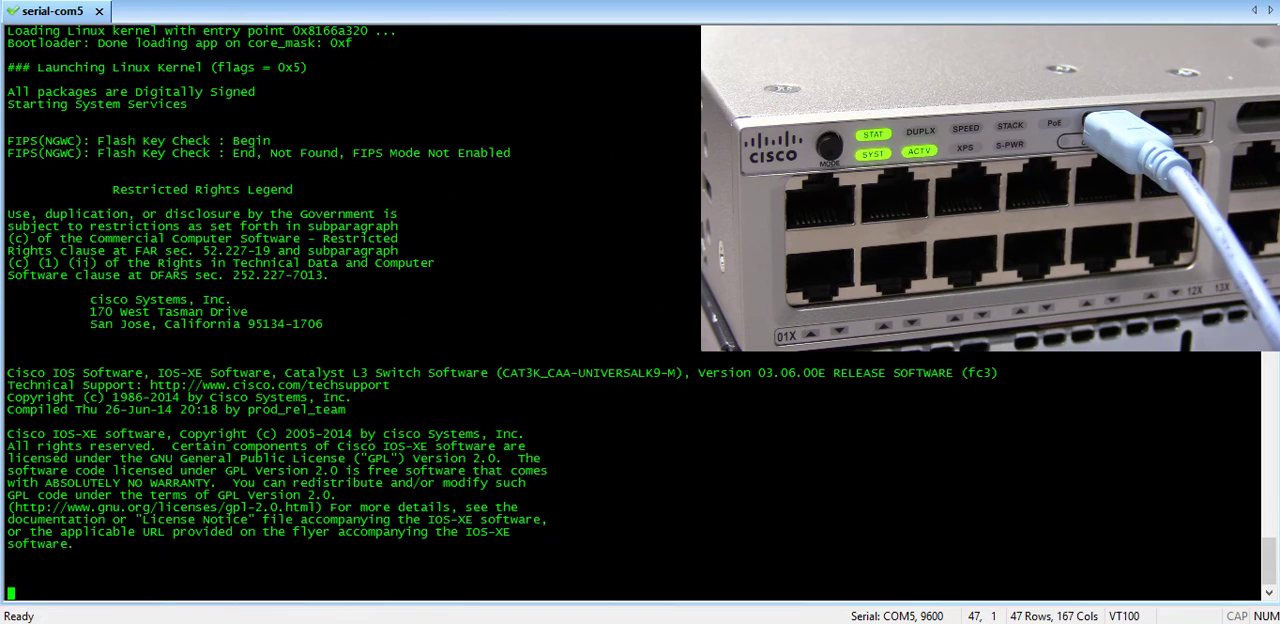
pyautogui.scroll(-3)
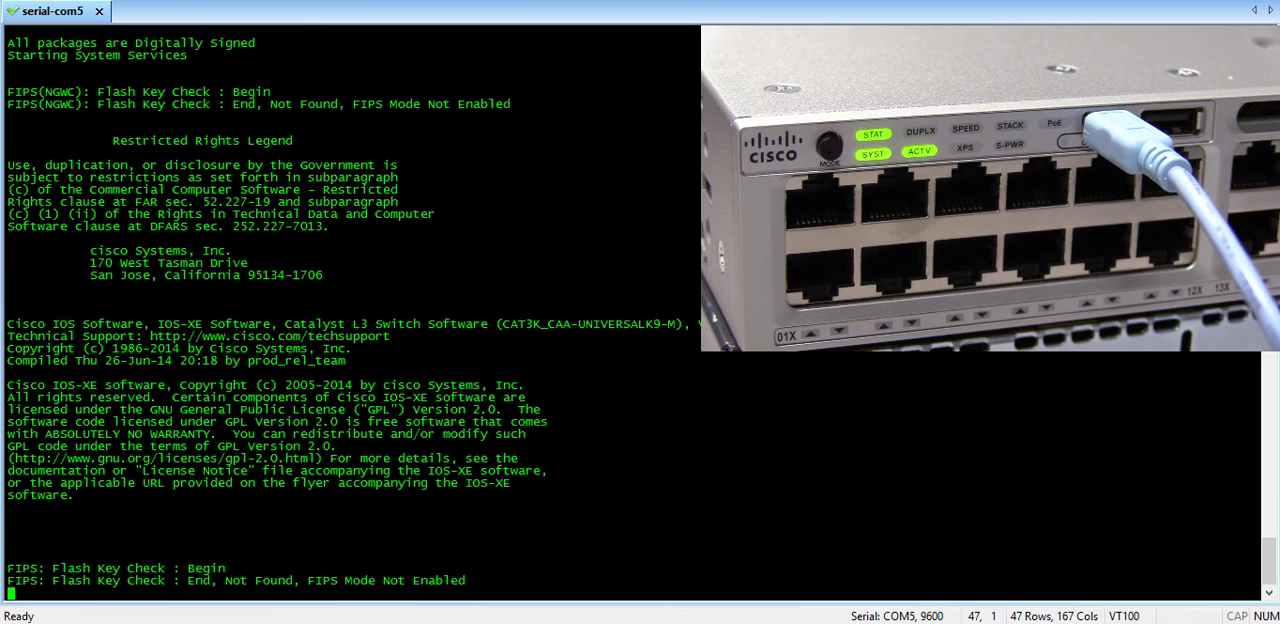
pyautogui.scroll(-3)
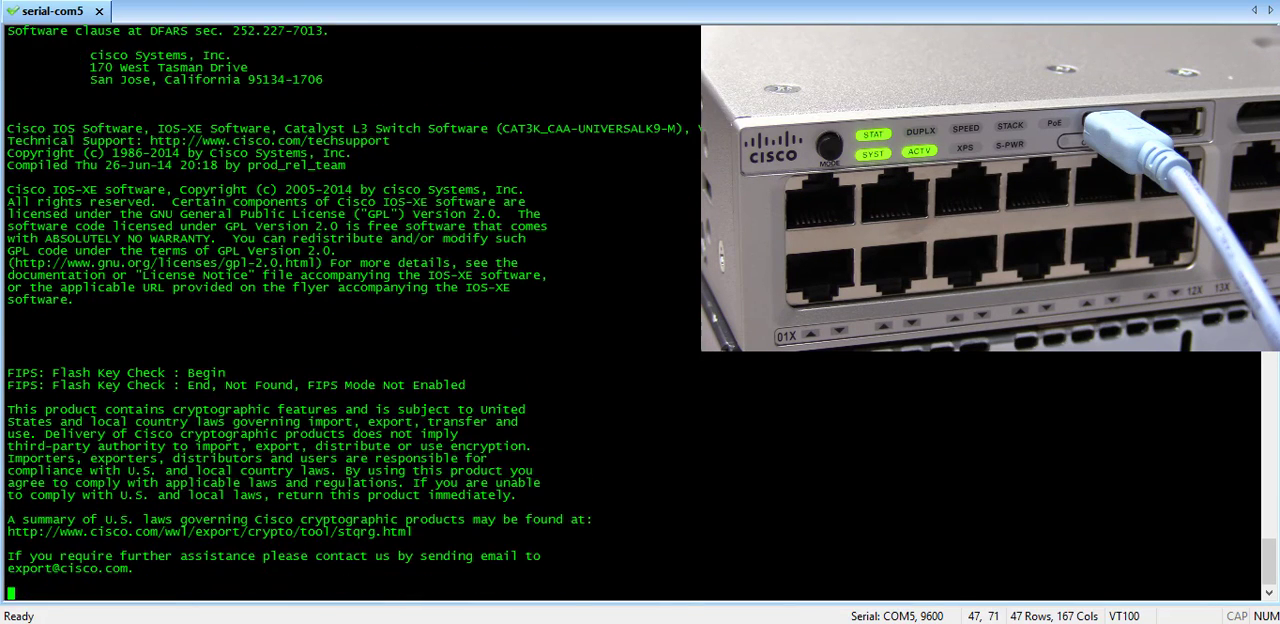
pyautogui.scroll(-3)
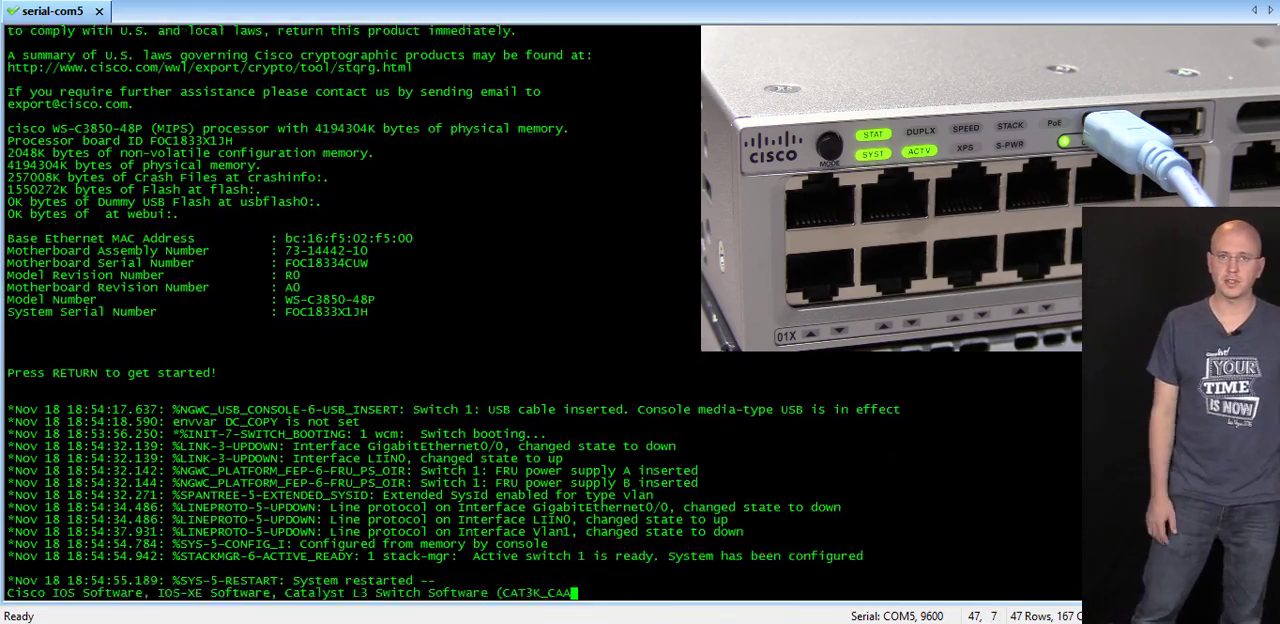
pyautogui.scroll(-3)
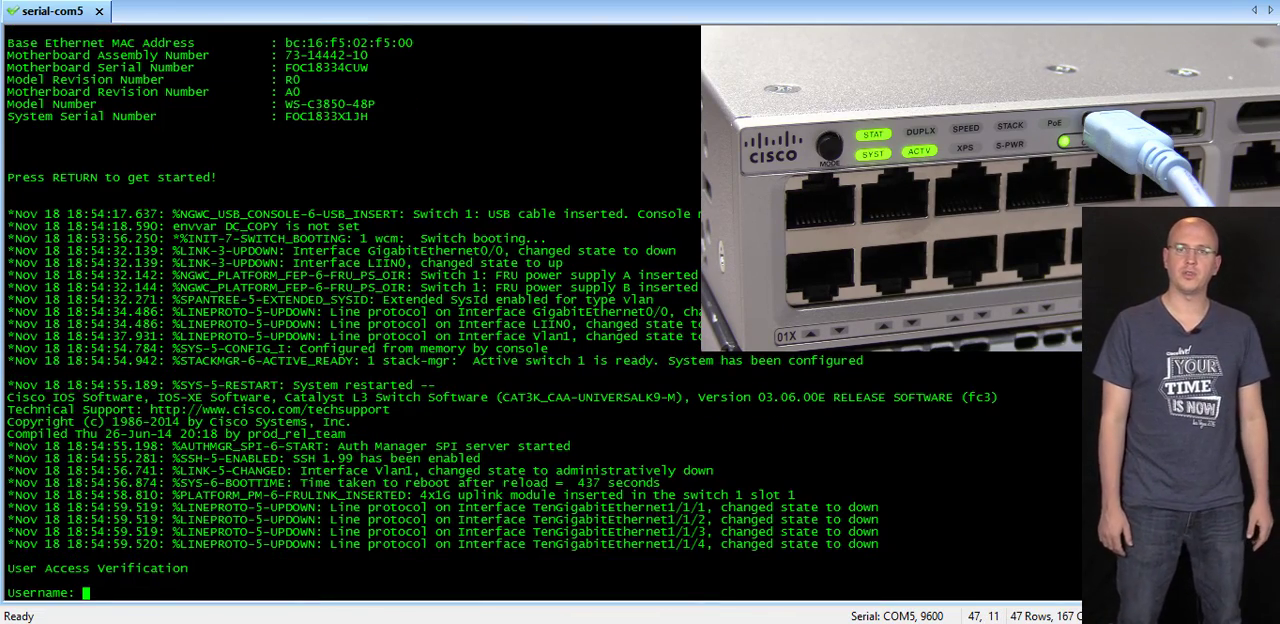
# Step: Log in as user 'youtube' with its password at User Access Verification
pyautogui.write('youtube')
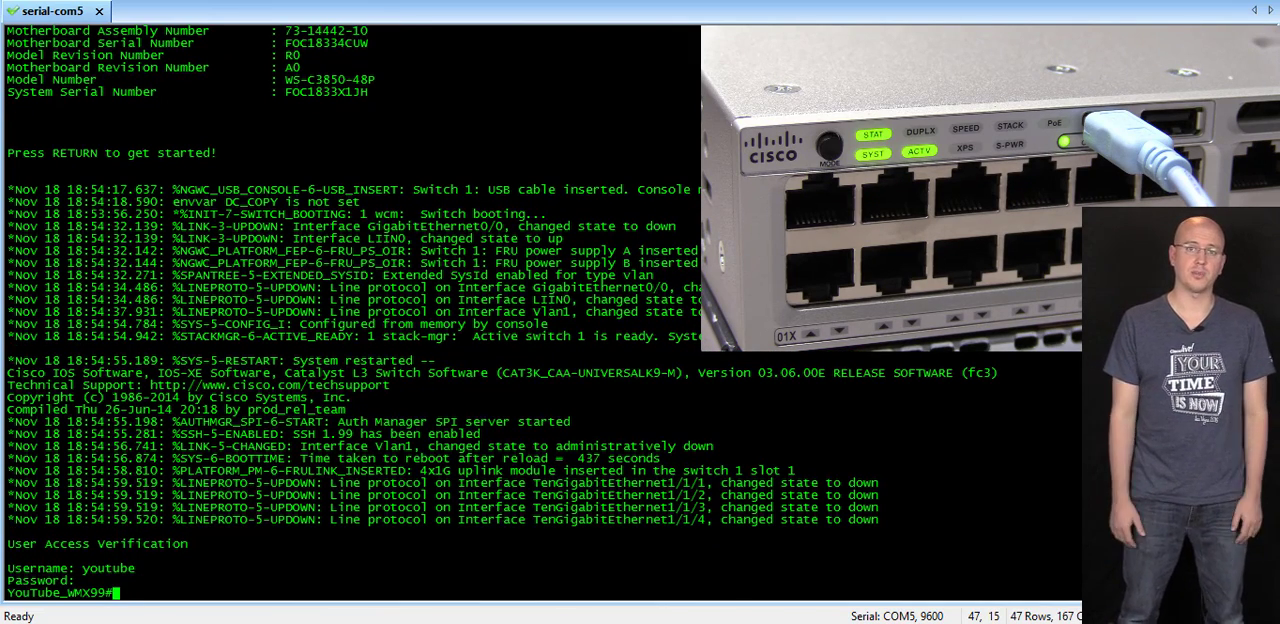
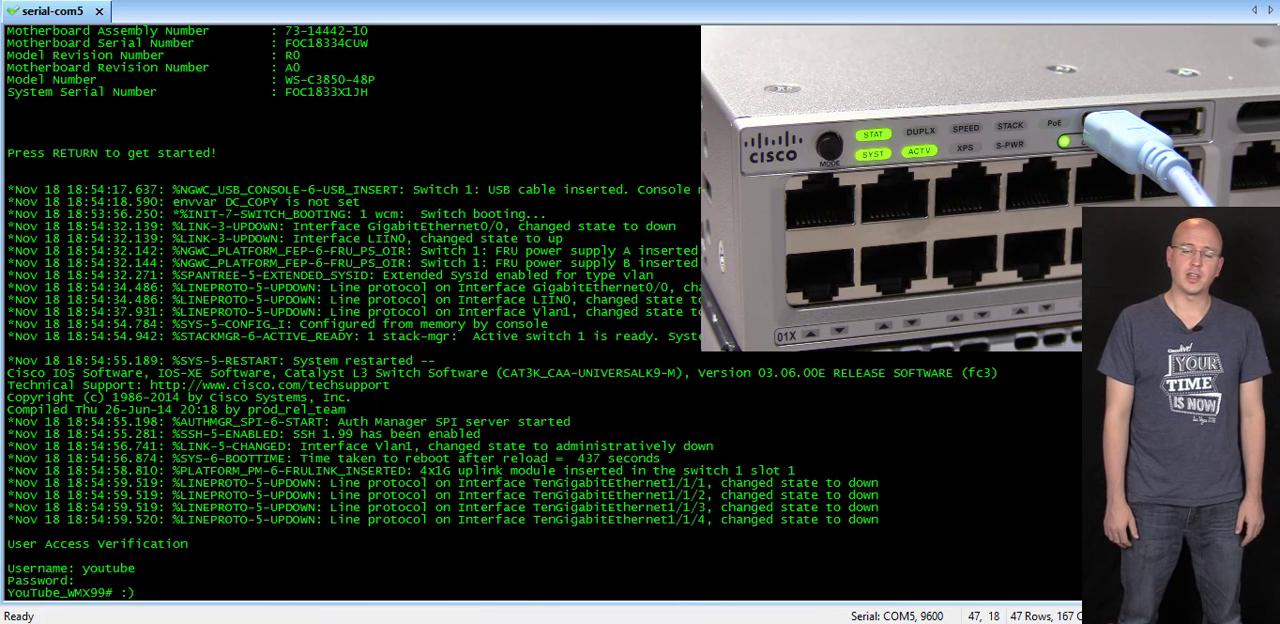